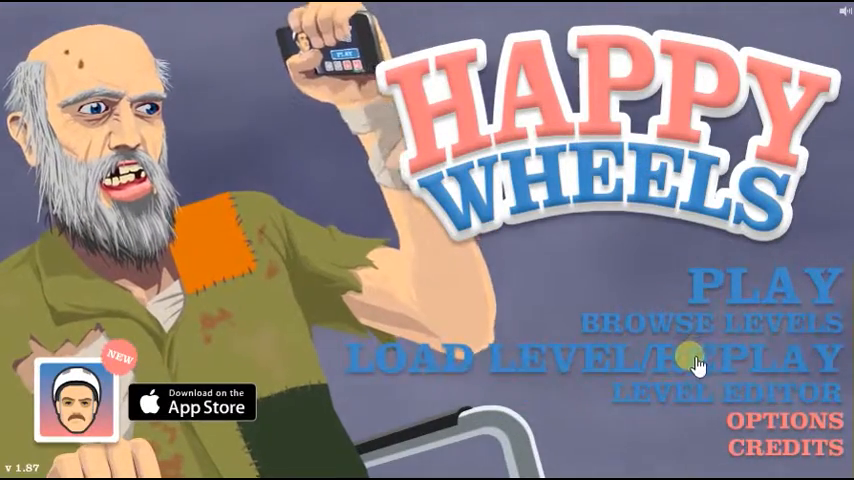
Step: Search user-submitted levels by name, entering 'JET fall' as the query
{"action": "left_click", "coordinate": [704, 324]}
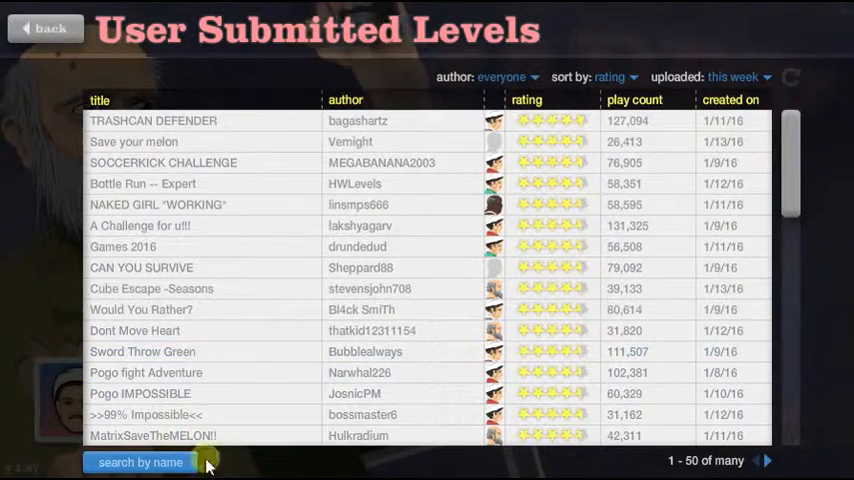
{"action": "left_click", "coordinate": [140, 462]}
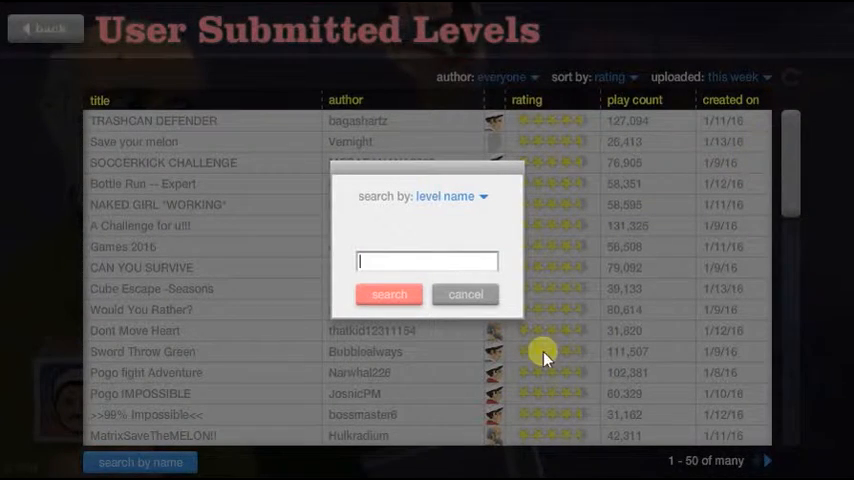
{"action": "mouse_move", "coordinate": [360, 388]}
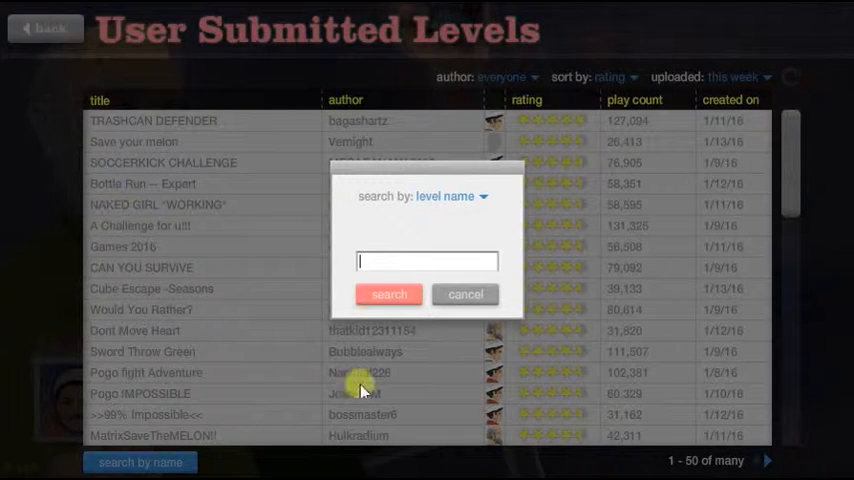
{"action": "left_click", "coordinate": [452, 196]}
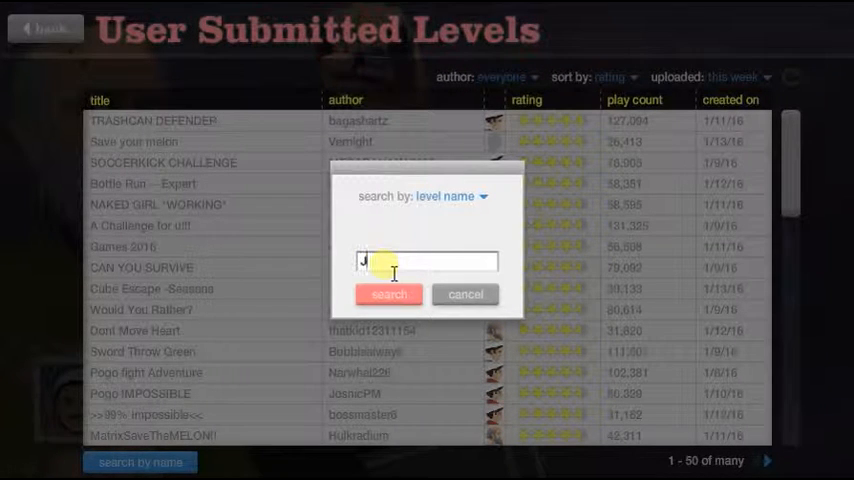
{"action": "type", "text": "JET"}
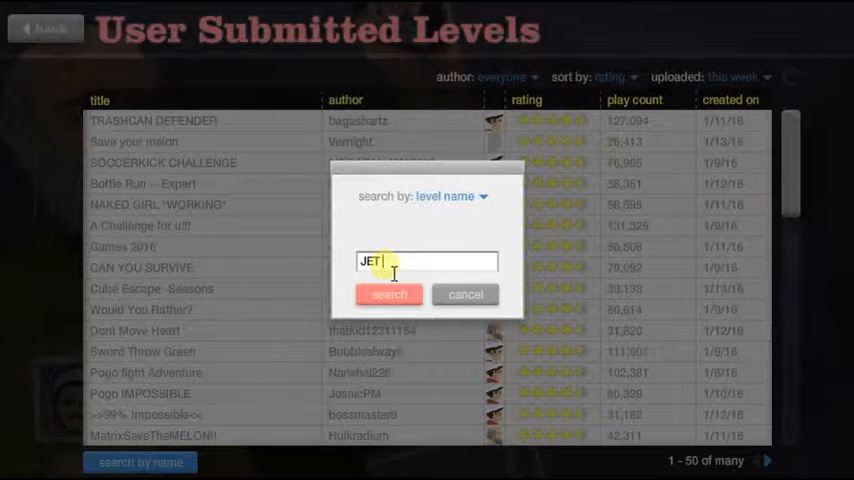
{"action": "key", "text": "Backspace"}
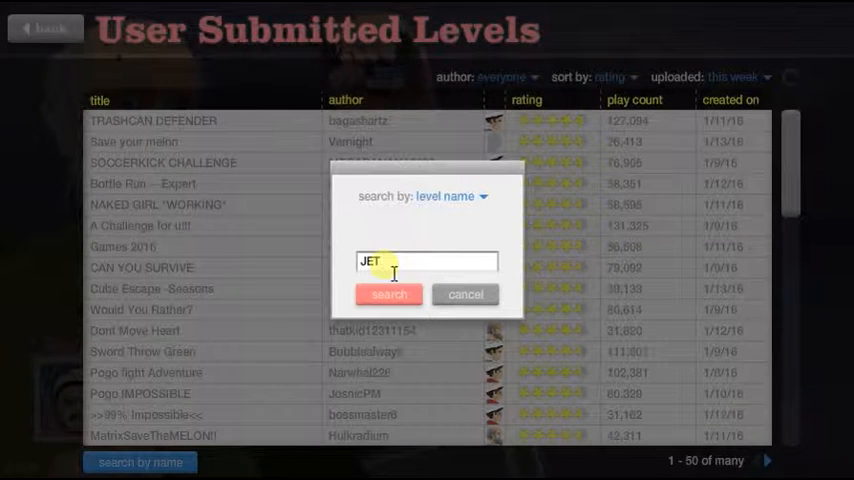
{"action": "type", "text": "fwa"}
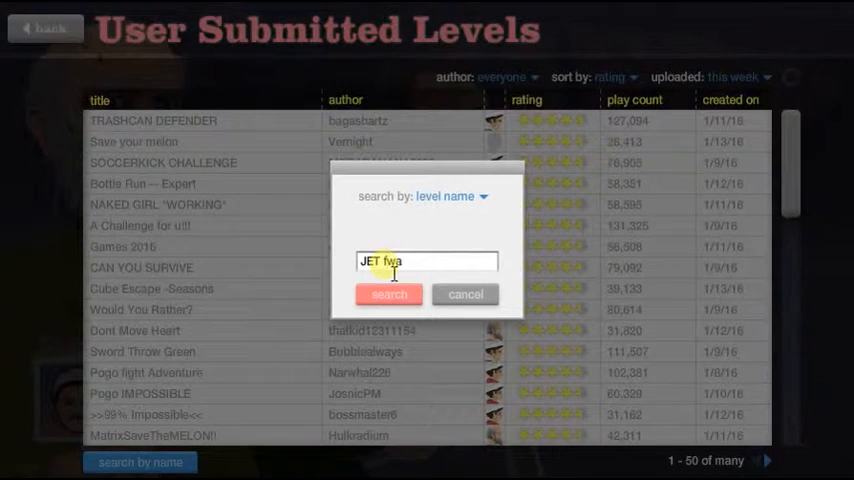
{"action": "key", "text": "BackSpace"}
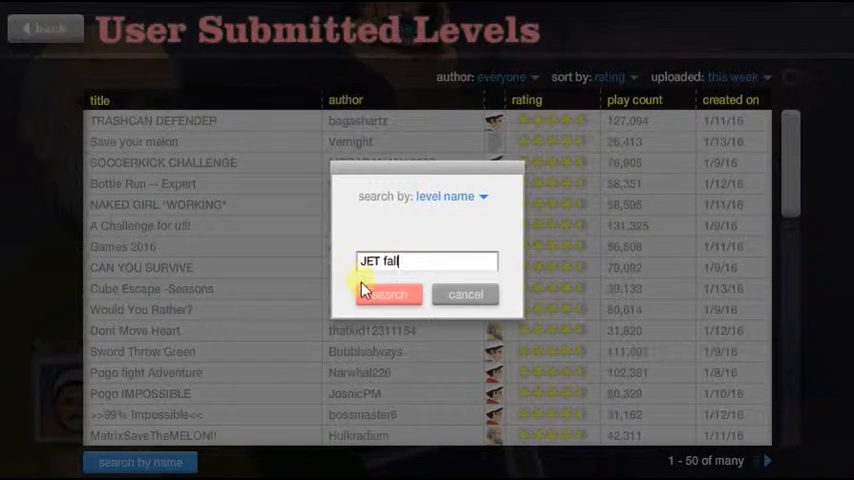
Step: Run the 'JET fall' search and expand the top Jet Fall result's details
{"action": "left_click", "coordinate": [388, 292]}
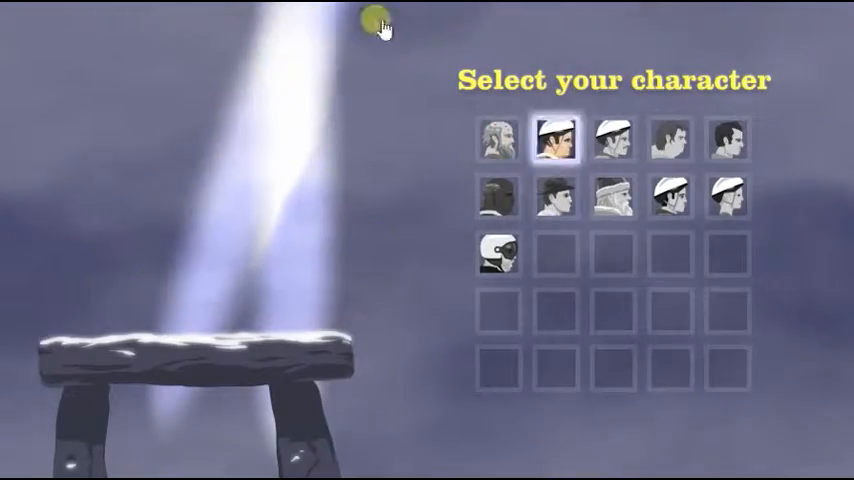
{"action": "left_click", "coordinate": [550, 140]}
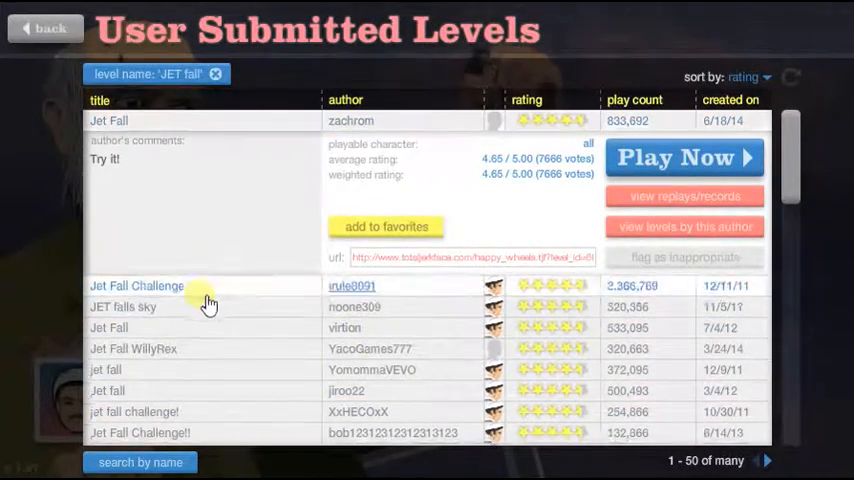
Step: Play Jet Fall Challenge from the results through to its Victory screen
{"action": "left_click", "coordinate": [136, 286]}
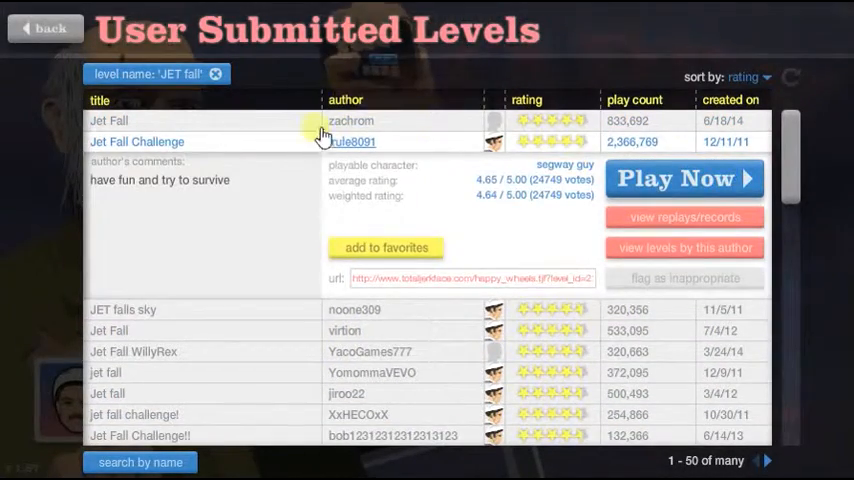
{"action": "left_click", "coordinate": [684, 178]}
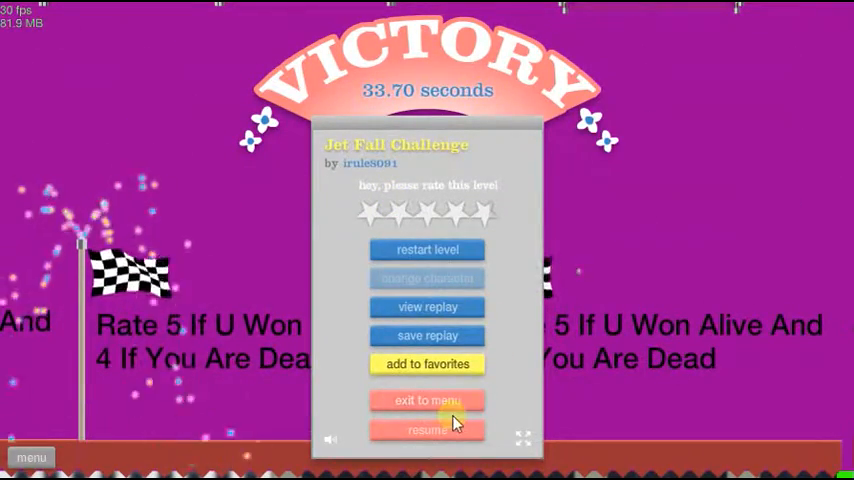
Step: Exit the victory screen and expand the JET falls sky level by noone309
{"action": "left_click", "coordinate": [428, 400]}
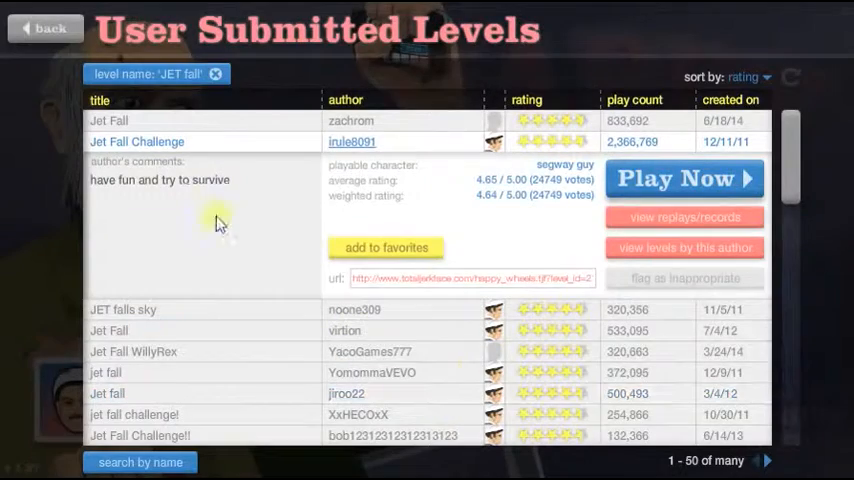
{"action": "scroll", "scroll_direction": "down", "scroll_amount": 3}
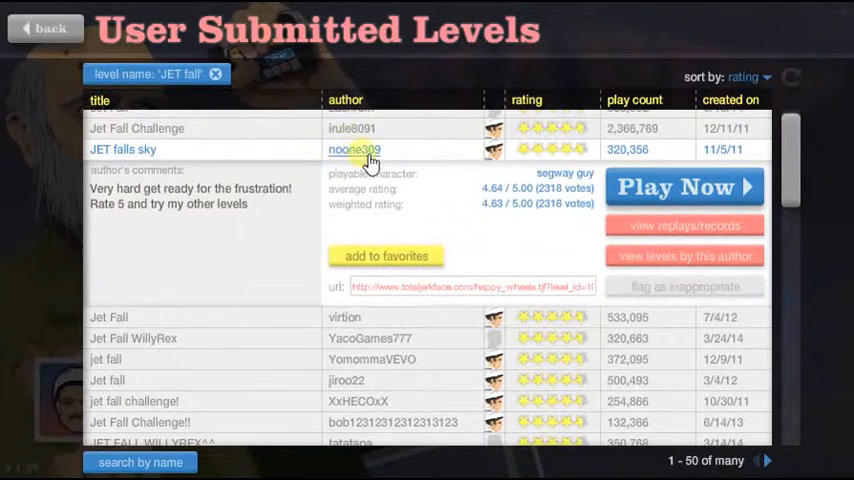
{"action": "left_click", "coordinate": [684, 188]}
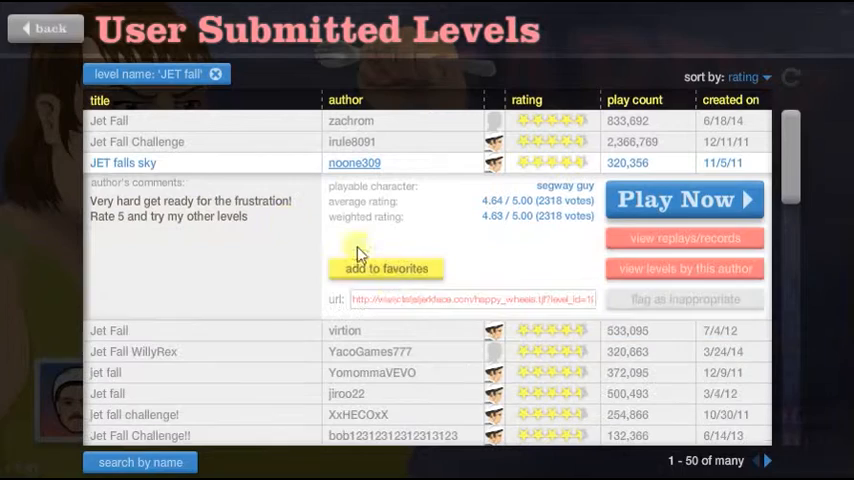
Step: Play virtion's Jet Fall level to victory and return to the results list
{"action": "scroll", "scroll_direction": "down", "scroll_amount": 3}
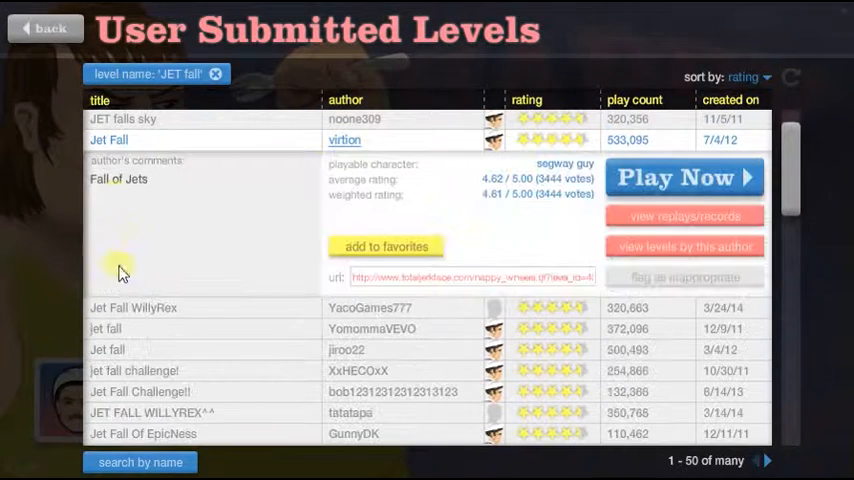
{"action": "mouse_move", "coordinate": [340, 164]}
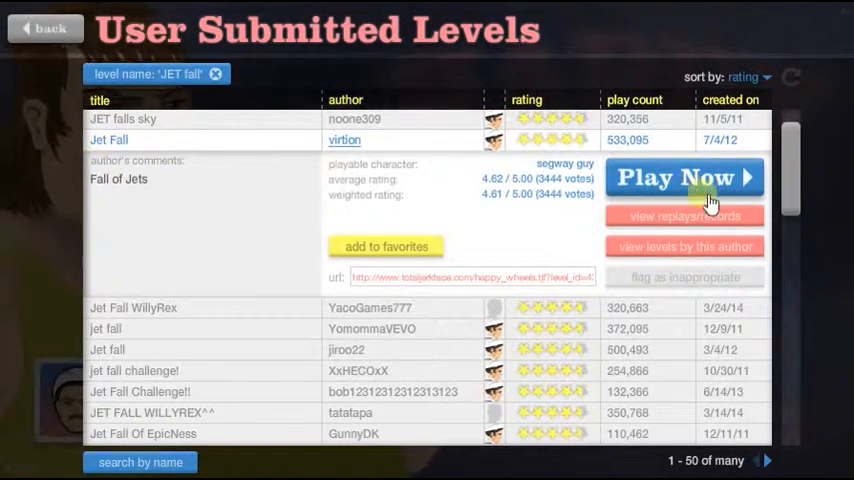
{"action": "left_click", "coordinate": [684, 176]}
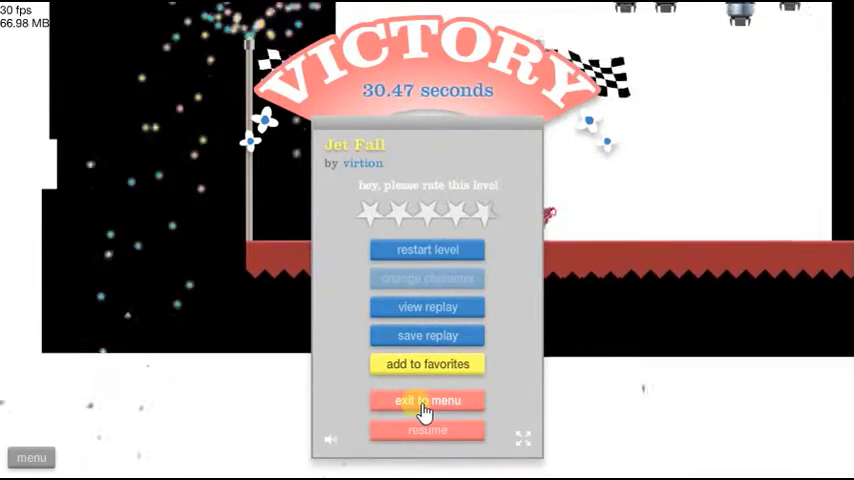
{"action": "left_click", "coordinate": [428, 400]}
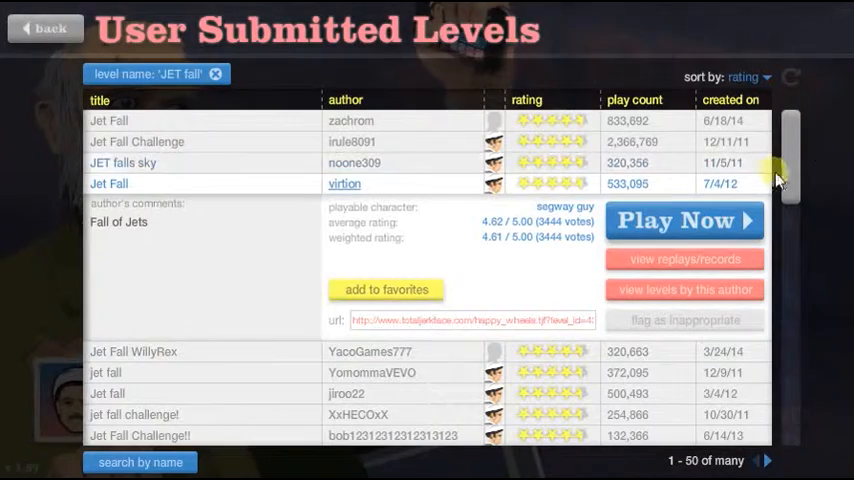
Step: Play Jet Fall WillyRex with a chosen character through to its Victory screen
{"action": "scroll", "scroll_direction": "down", "scroll_amount": 3}
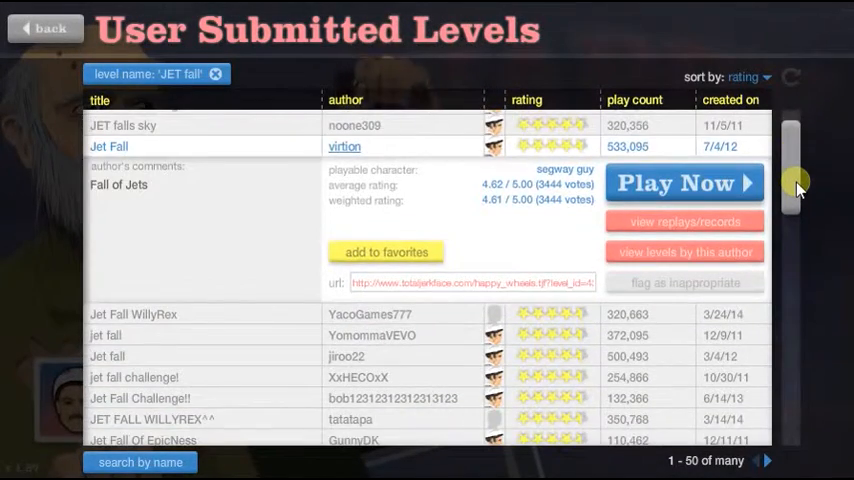
{"action": "scroll", "scroll_direction": "down", "scroll_amount": 3}
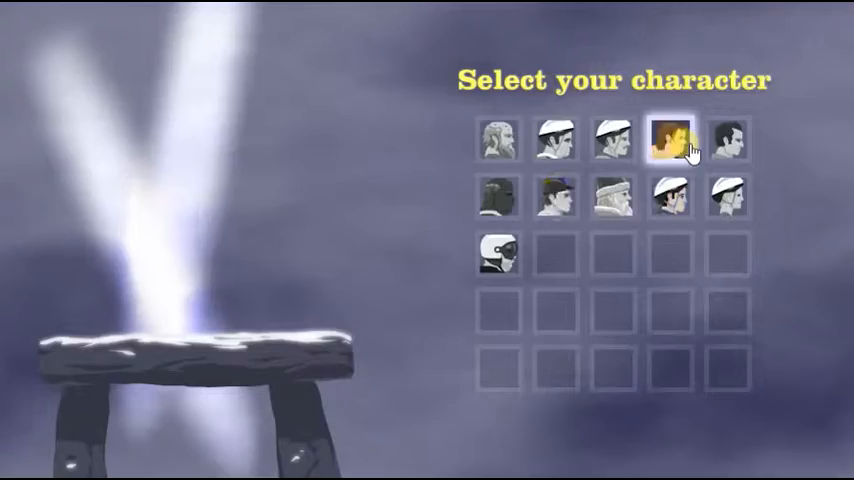
{"action": "left_click", "coordinate": [670, 140]}
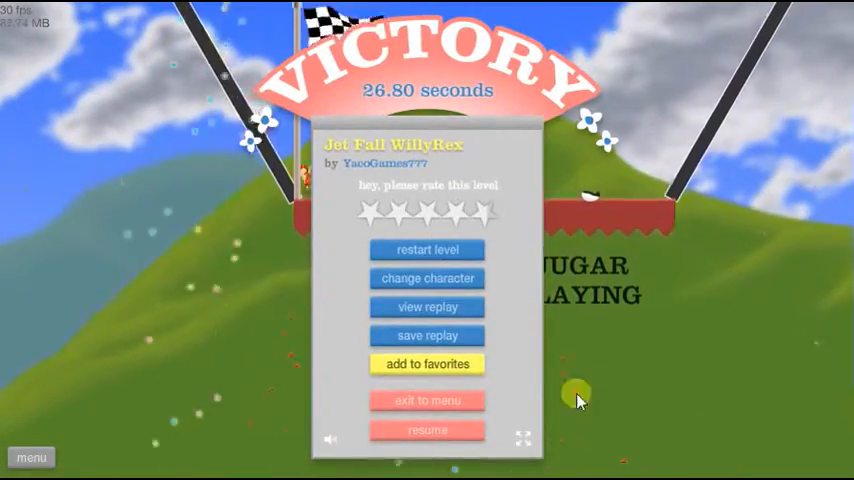
{"action": "left_click", "coordinate": [428, 428]}
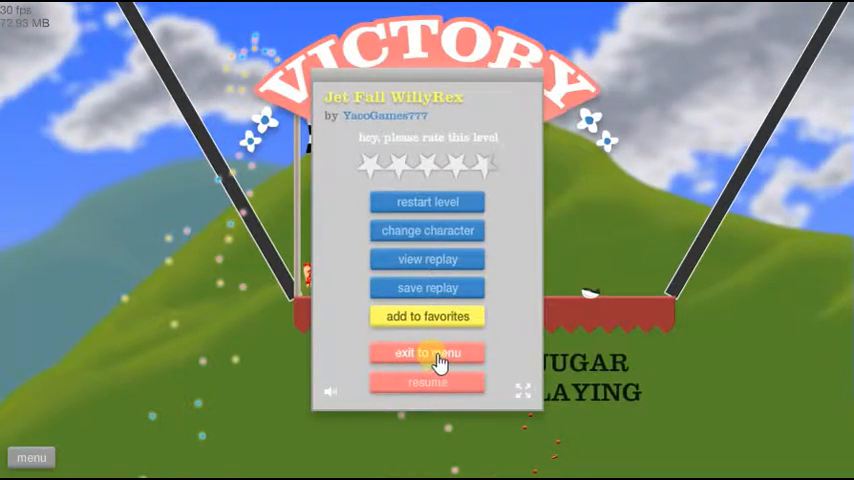
Step: Exit to the menu and search user levels by name for 'ball grab'
{"action": "left_click", "coordinate": [428, 352]}
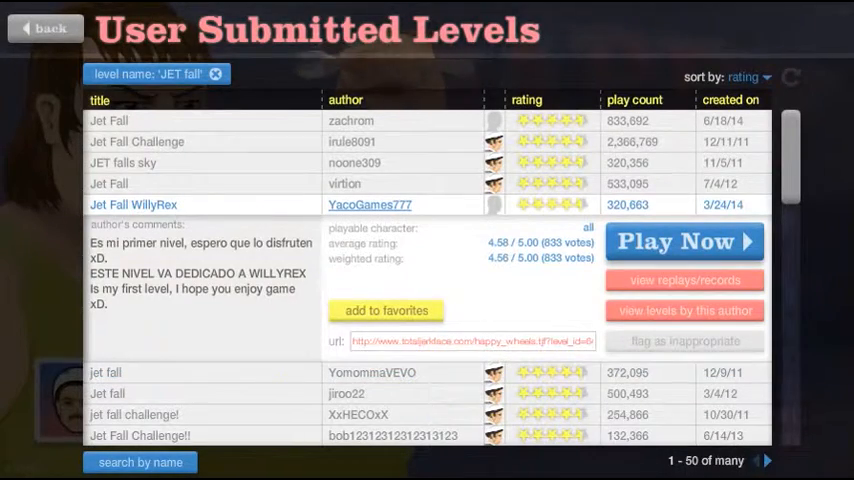
{"action": "left_click", "coordinate": [140, 462]}
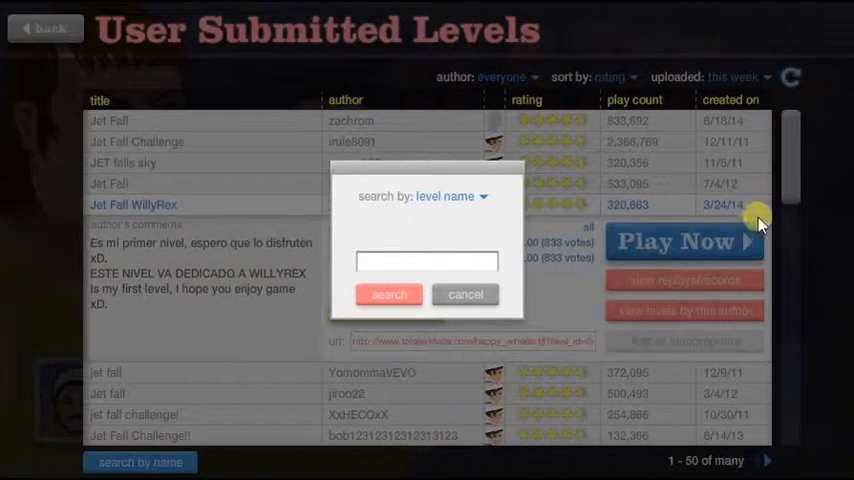
{"action": "mouse_move", "coordinate": [610, 116]}
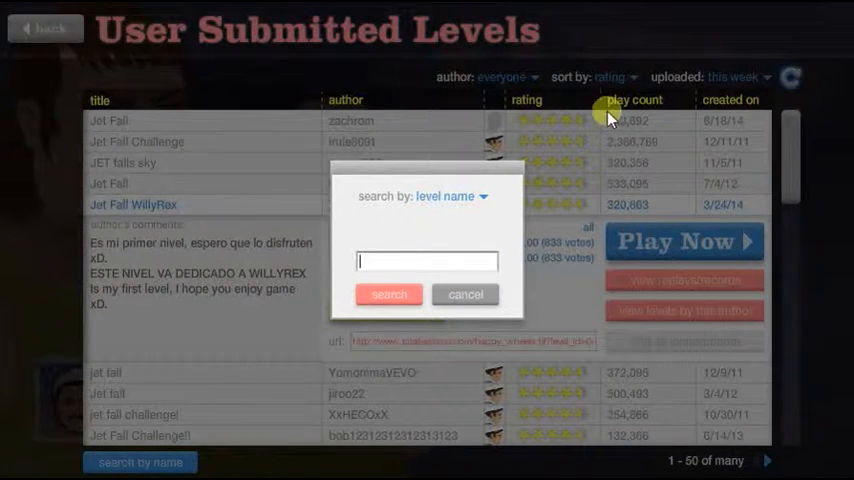
{"action": "type", "text": "b"}
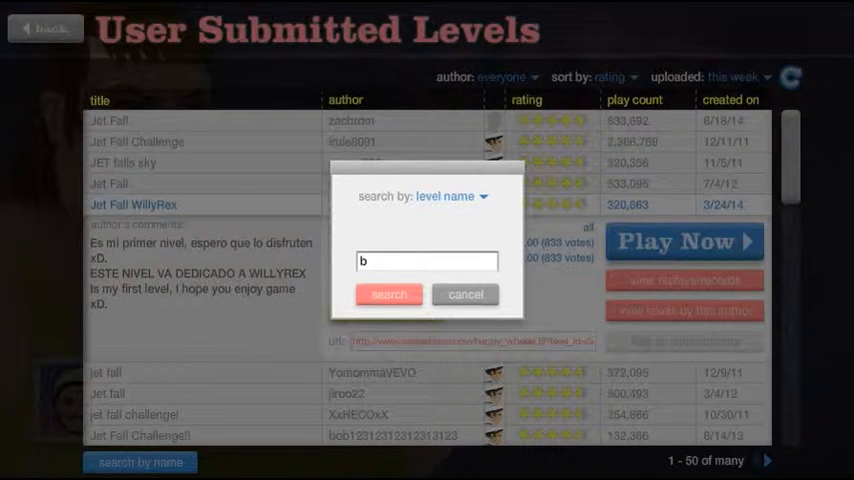
{"action": "type", "text": "all gr"}
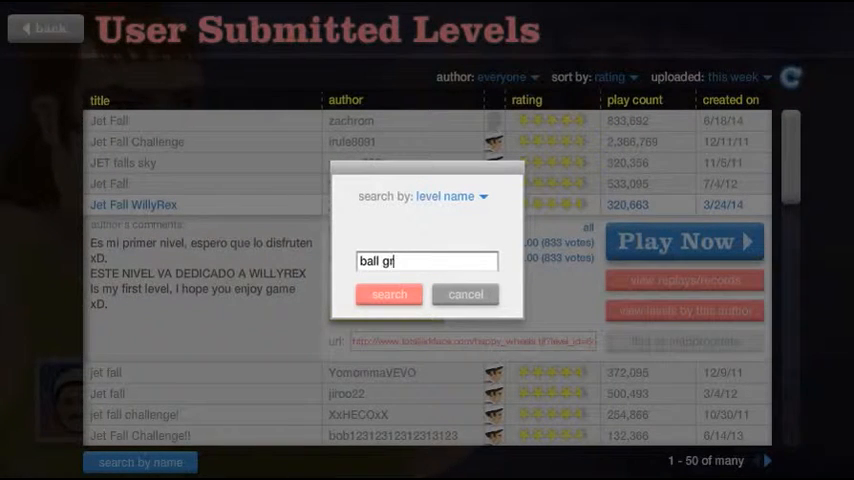
{"action": "left_click", "coordinate": [388, 294]}
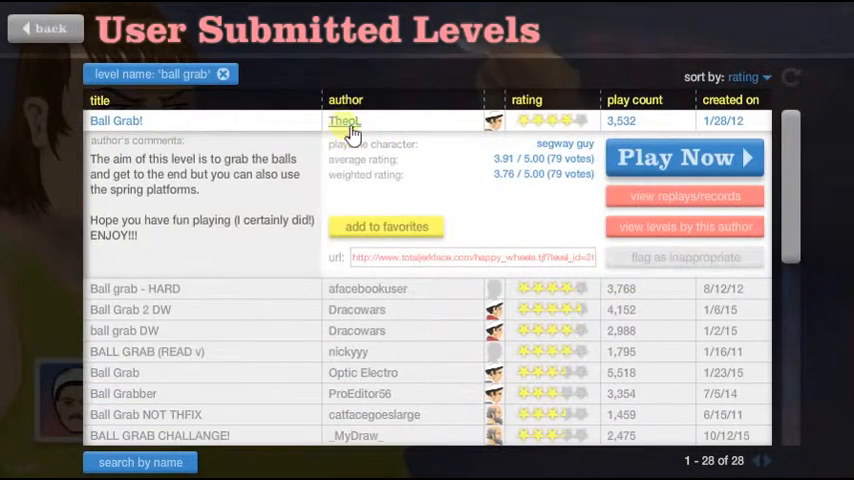
Step: Expand the Ball grab - HARD level's details and ratings
{"action": "left_click", "coordinate": [684, 156]}
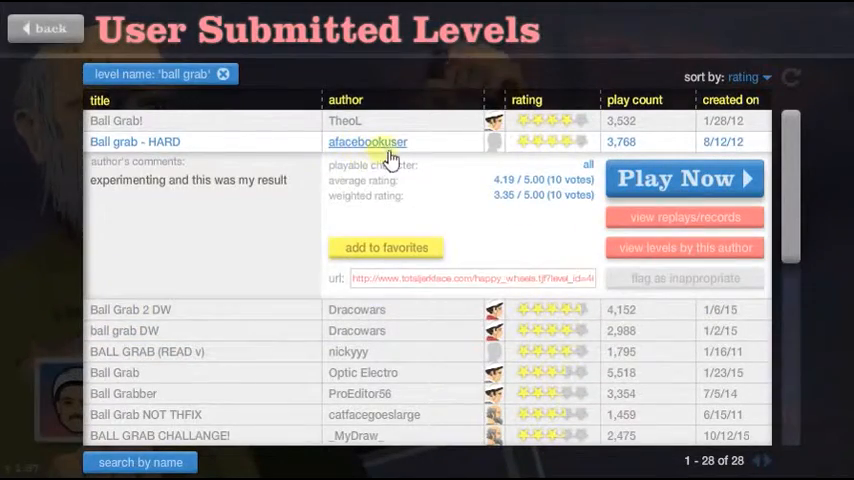
Step: Play Ball grab - HARD with a chosen character, then exit back to the results
{"action": "left_click", "coordinate": [684, 178]}
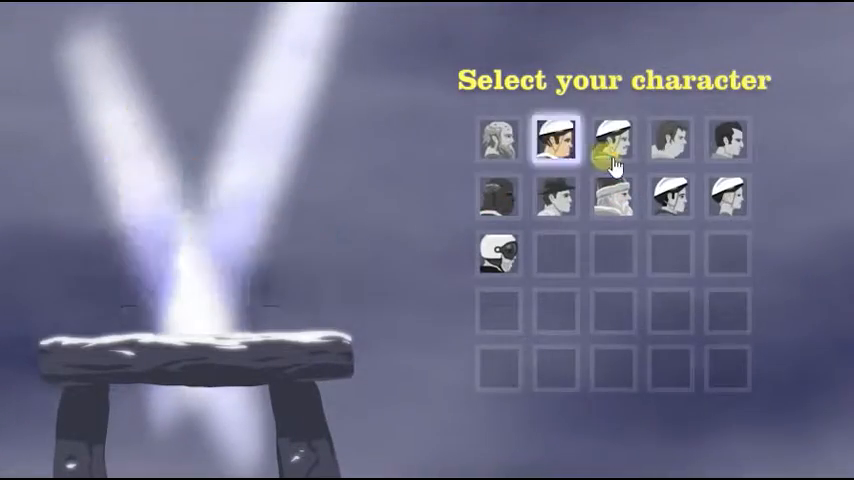
{"action": "left_click", "coordinate": [614, 142]}
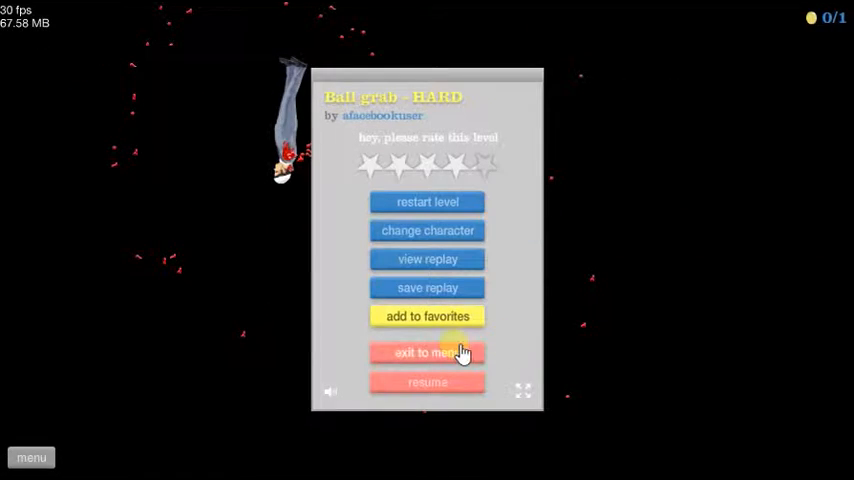
{"action": "left_click", "coordinate": [428, 352]}
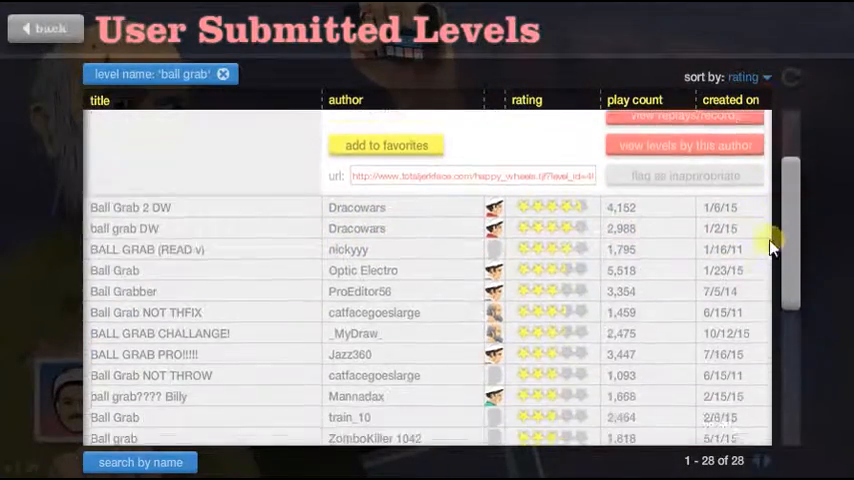
Step: Expand the Ball Grab 2 DW level by Dracowars in the results
{"action": "left_click", "coordinate": [130, 152]}
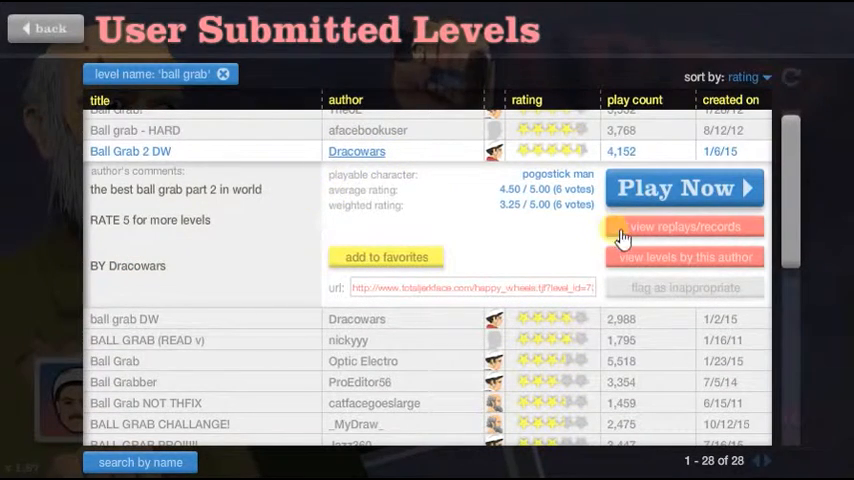
{"action": "left_click", "coordinate": [684, 188]}
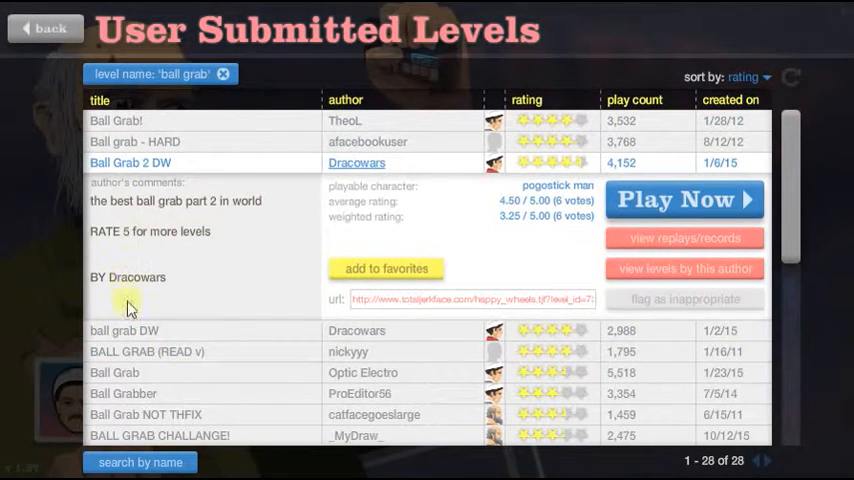
Step: Start Dracowars' ball grab DW level and restart it from the beginning twice
{"action": "left_click", "coordinate": [124, 330]}
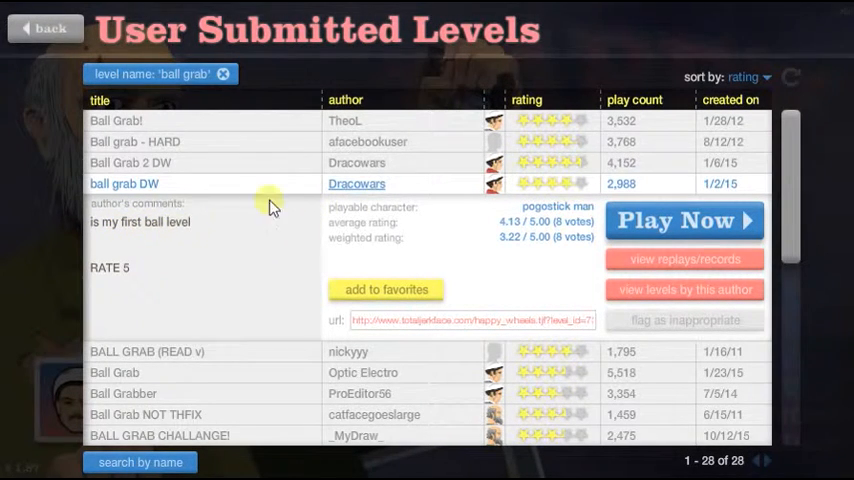
{"action": "left_click", "coordinate": [684, 220]}
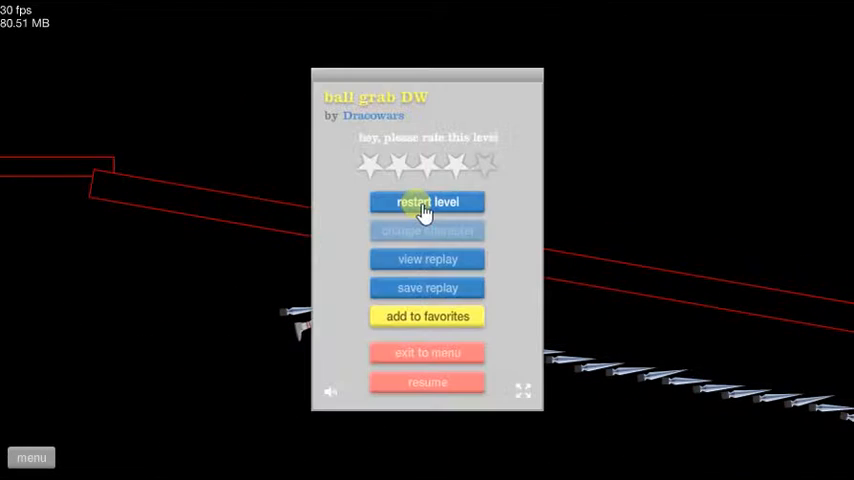
{"action": "left_click", "coordinate": [428, 200]}
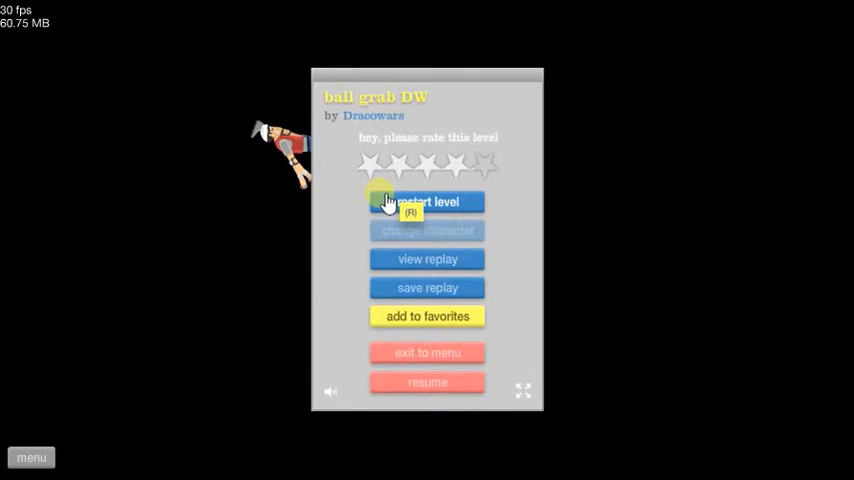
{"action": "left_click", "coordinate": [428, 200]}
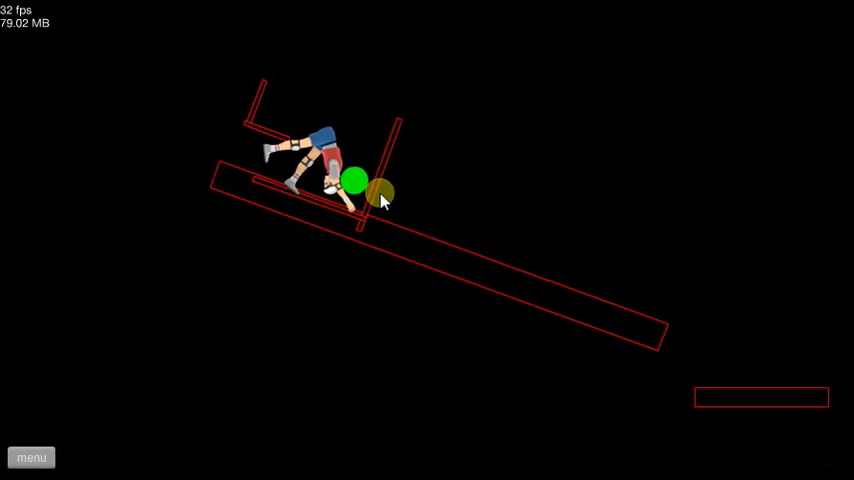